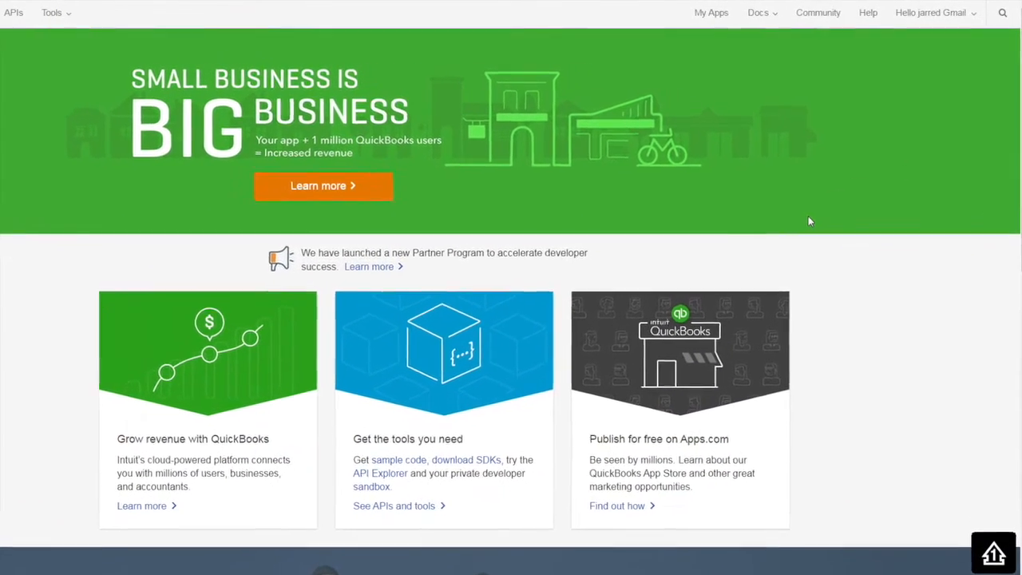
# - Go to the My Apps page listing the existing API Explorer Test app
pyautogui.scroll(3)
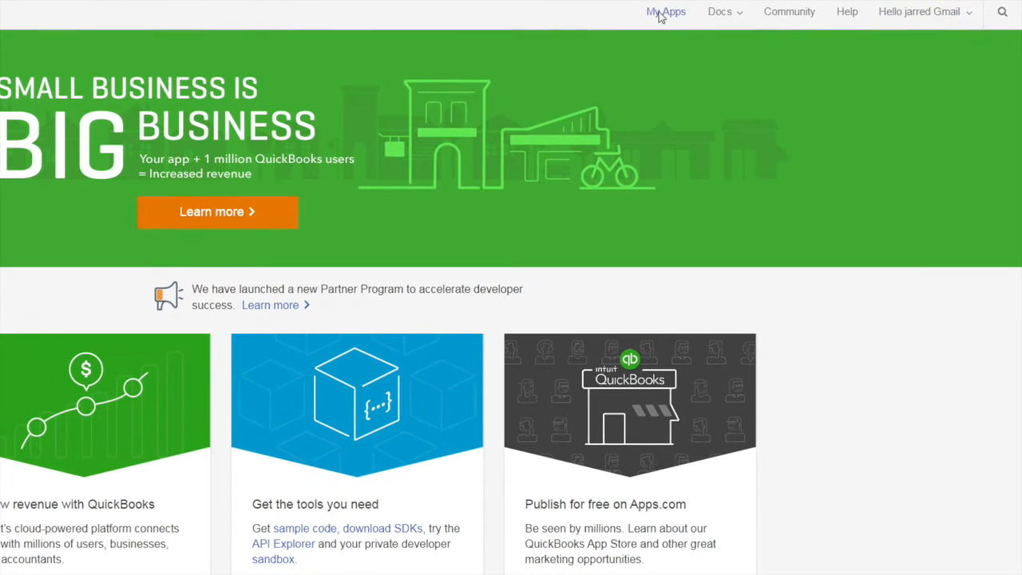
pyautogui.click(666, 11)
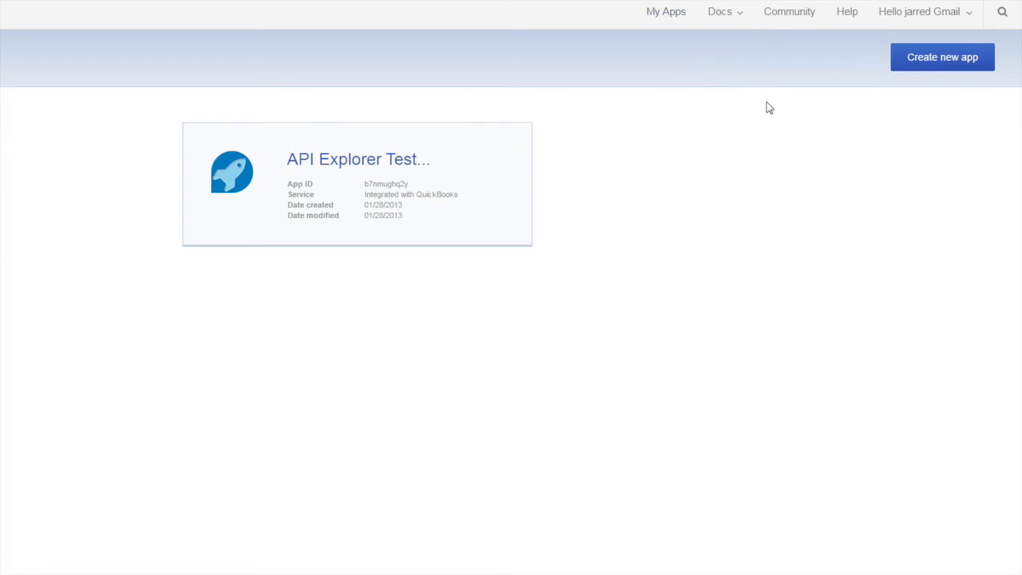
# - Create a new app from scratch with the Accounting API selected
pyautogui.click(941, 57)
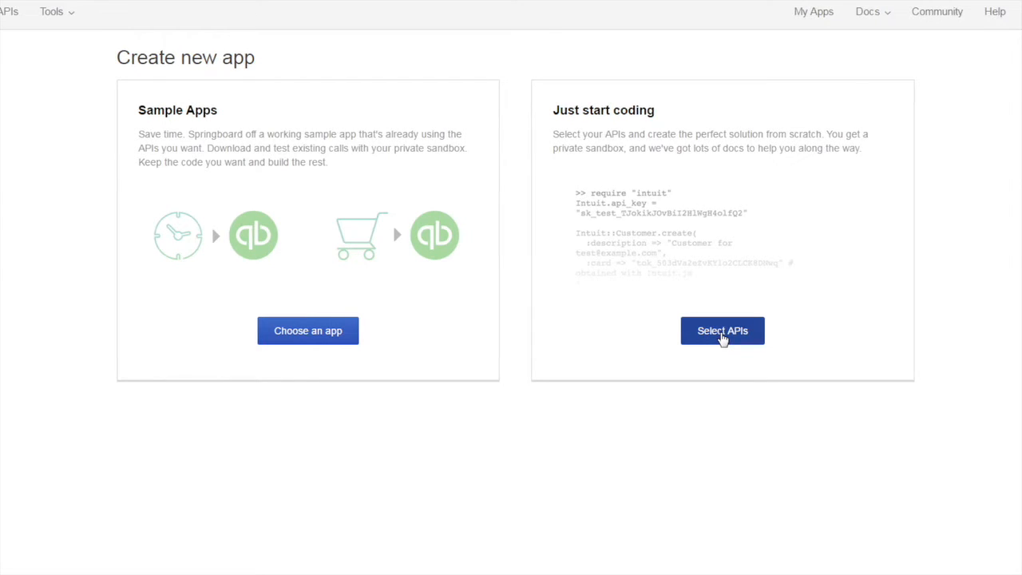
pyautogui.click(721, 331)
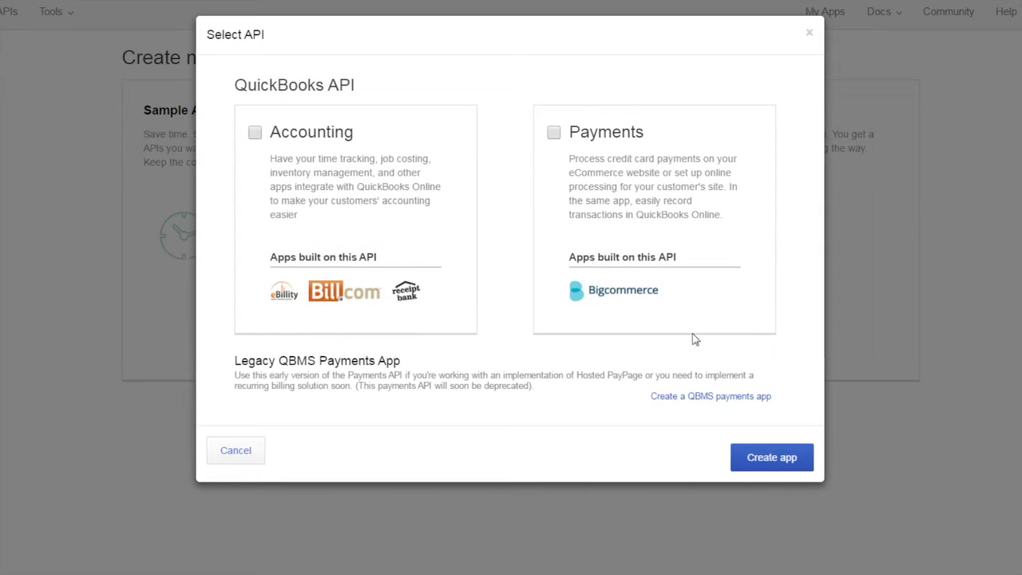
pyautogui.moveTo(264, 148)
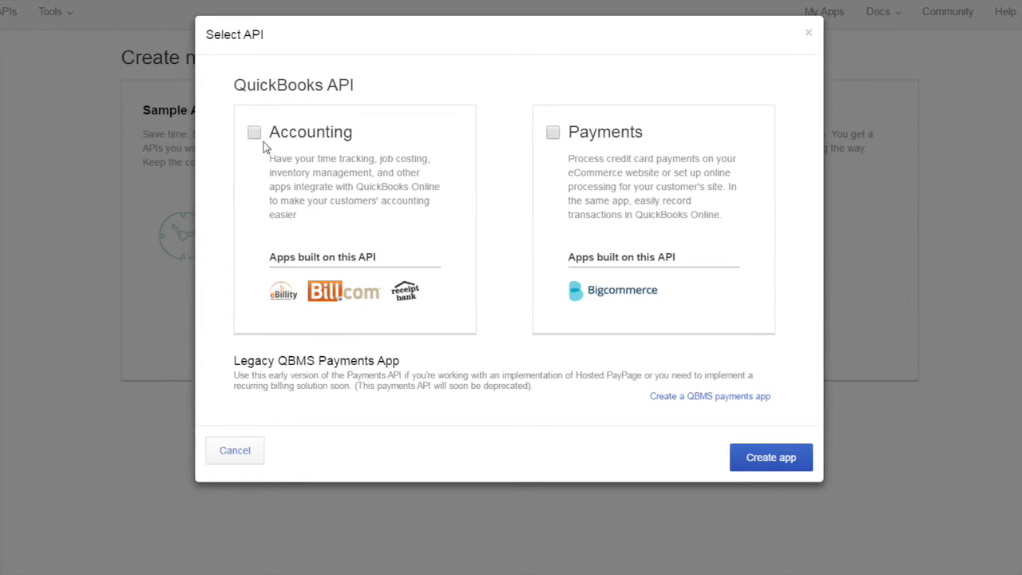
pyautogui.click(253, 132)
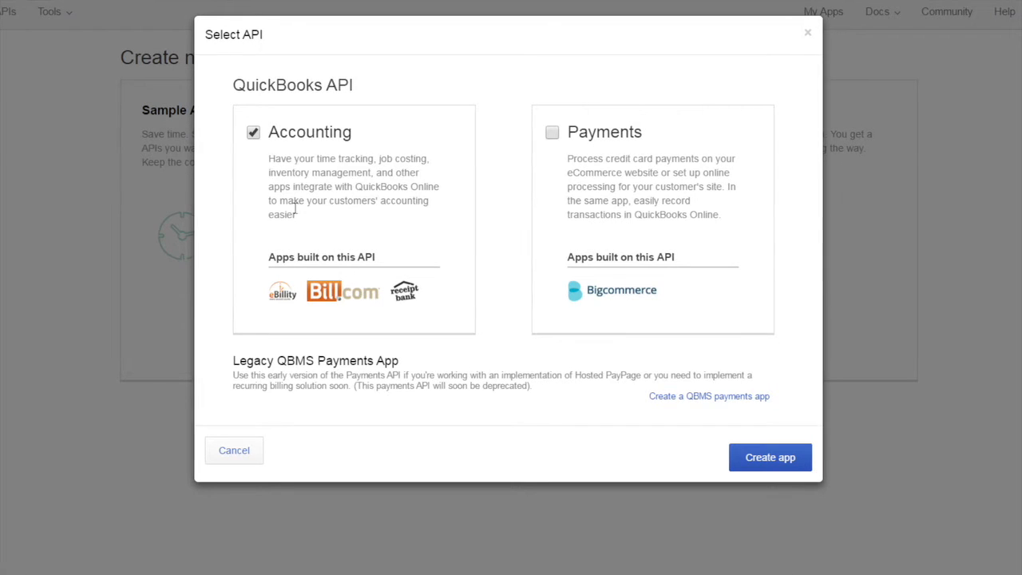
pyautogui.click(769, 457)
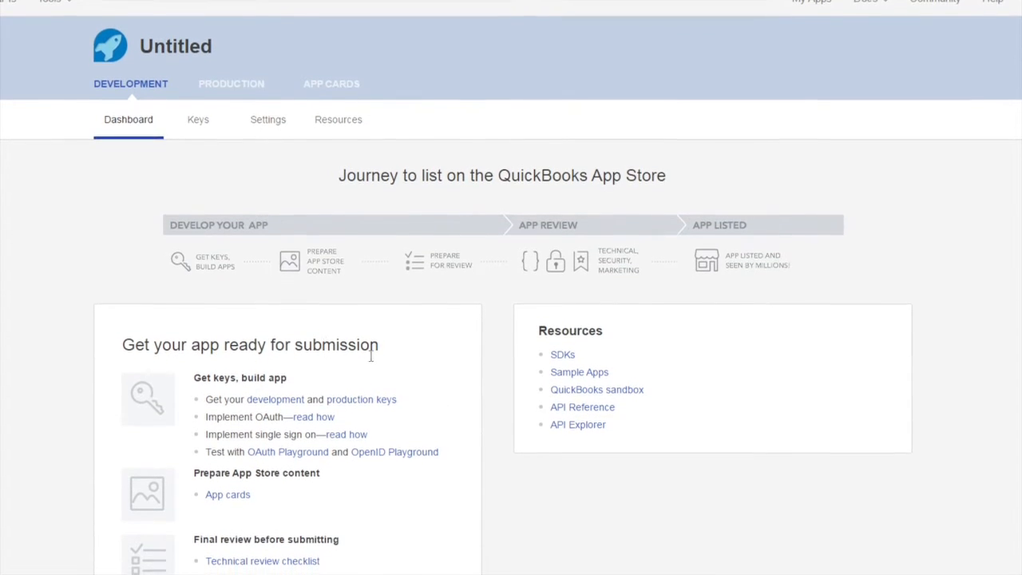
pyautogui.scroll(-3)
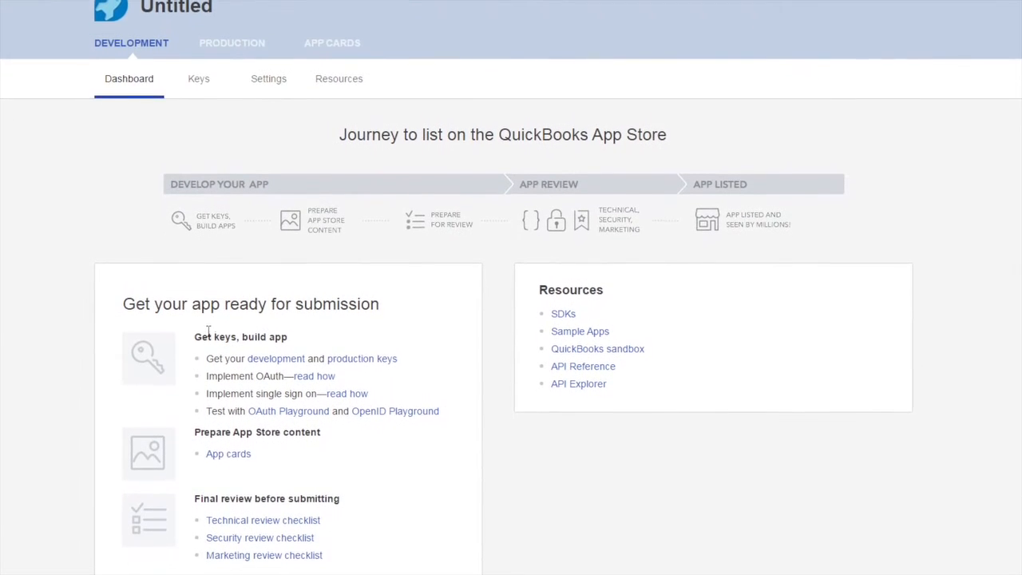
pyautogui.scroll(3)
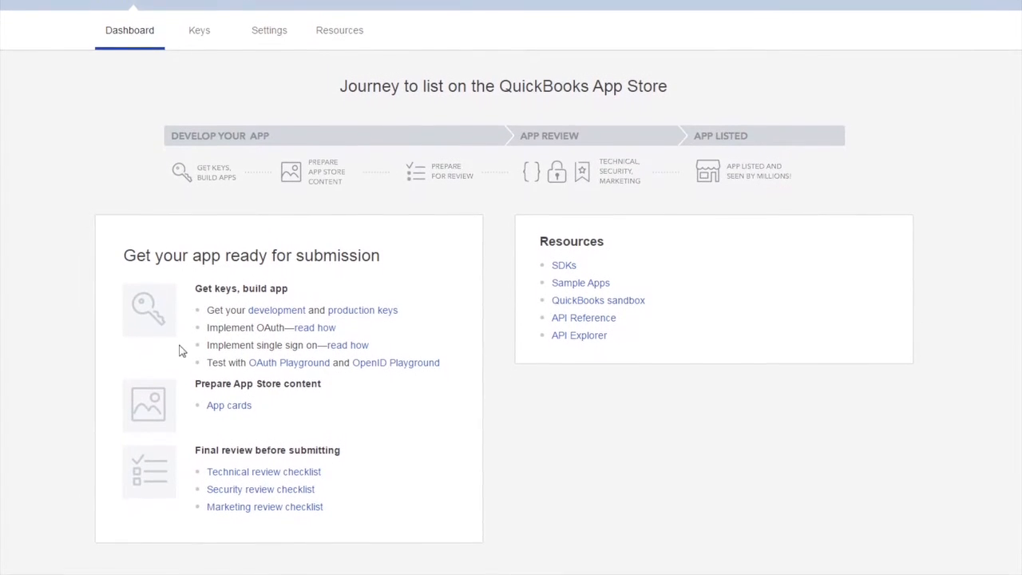
pyautogui.scroll(-3)
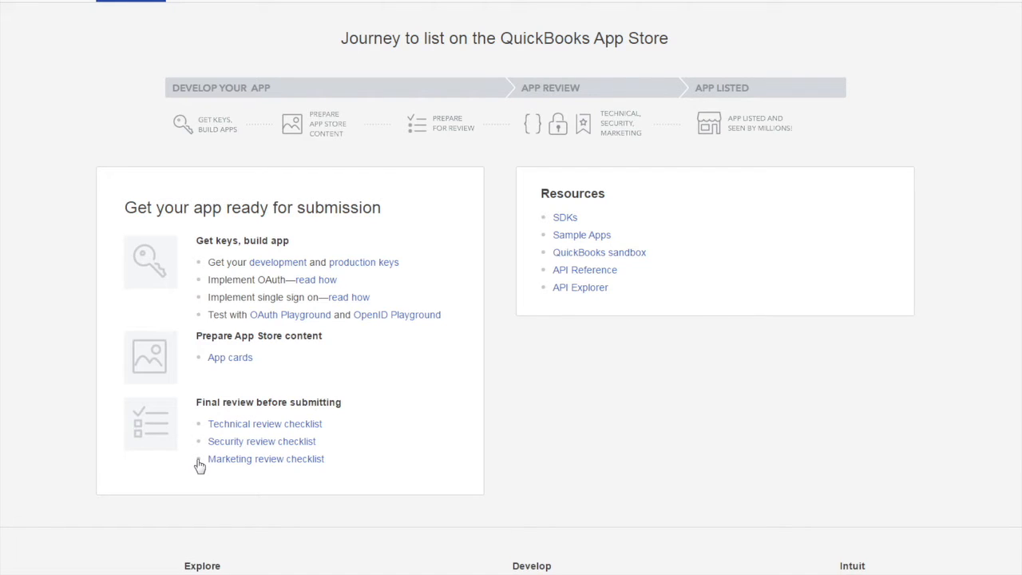
pyautogui.moveTo(511, 239)
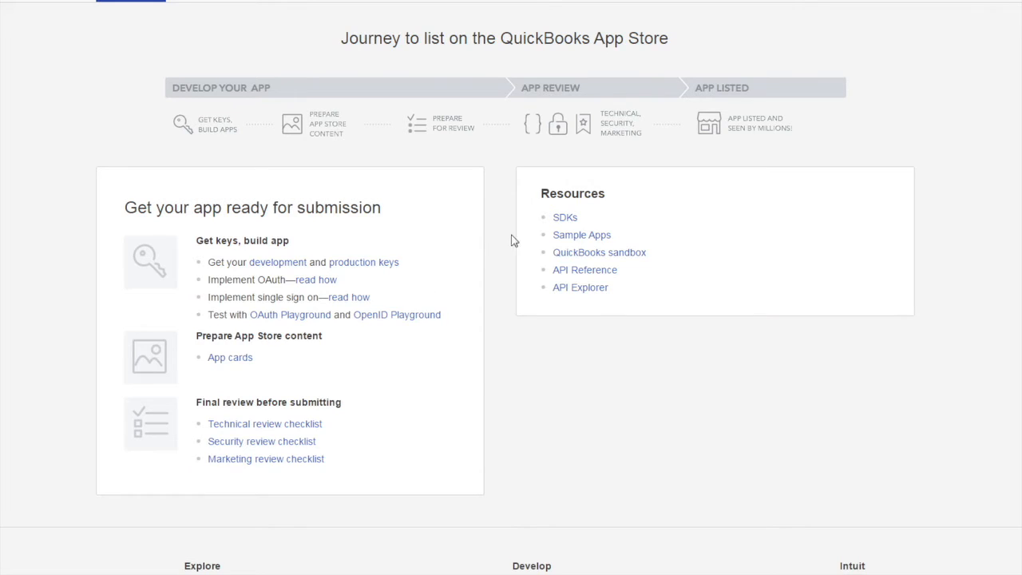
pyautogui.moveTo(519, 226)
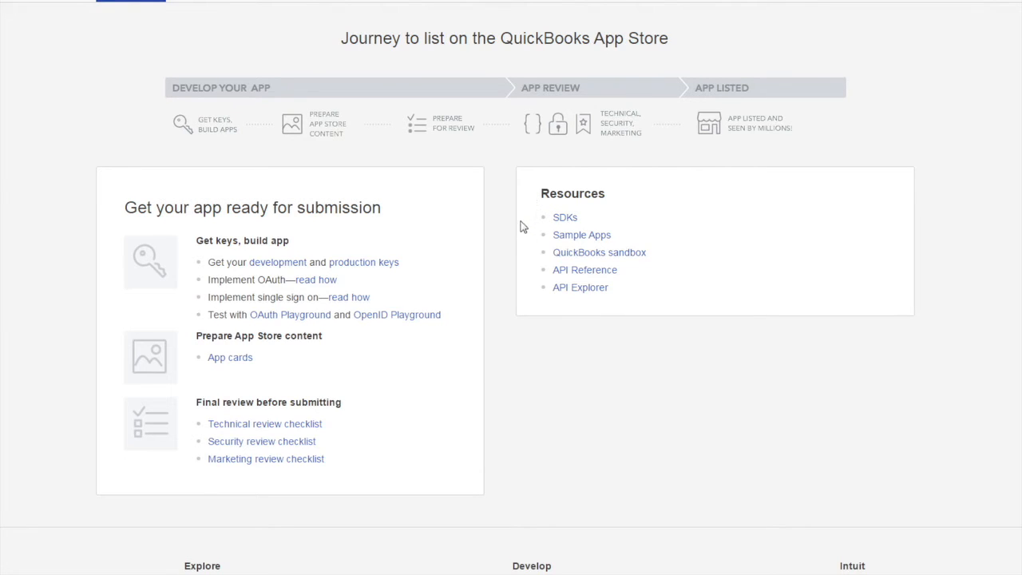
pyautogui.moveTo(528, 278)
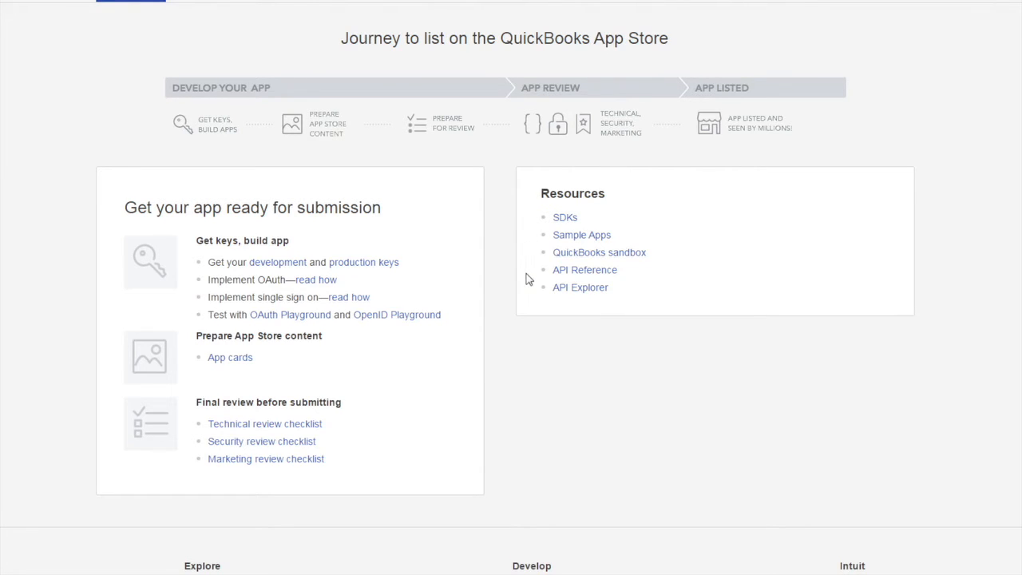
pyautogui.moveTo(533, 304)
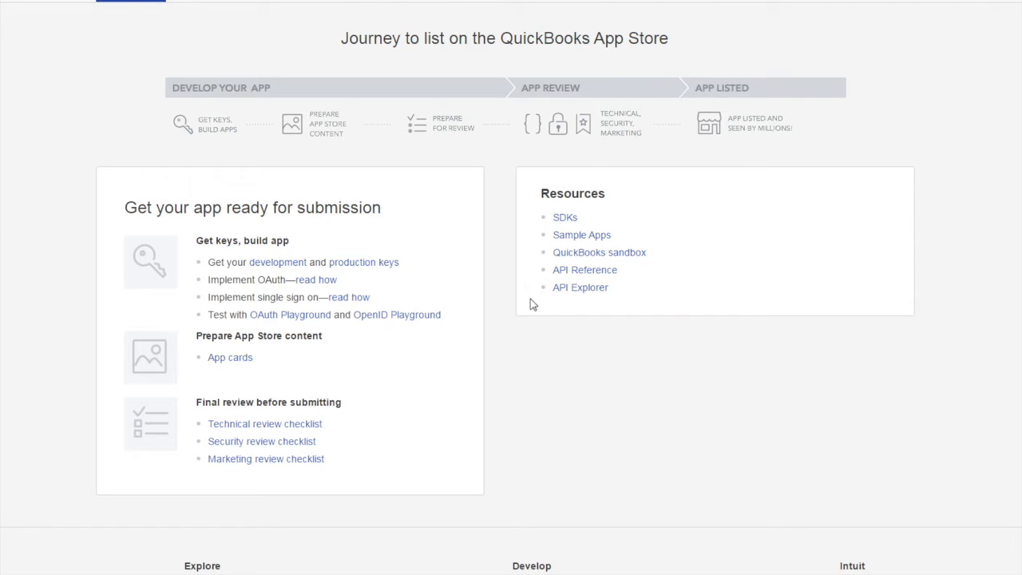
pyautogui.moveTo(541, 314)
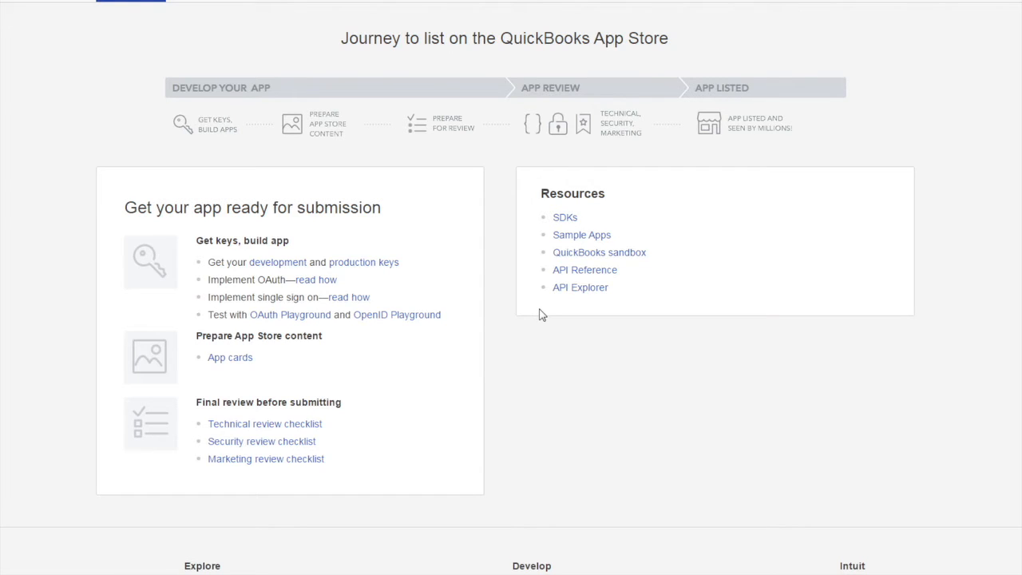
pyautogui.scroll(-3)
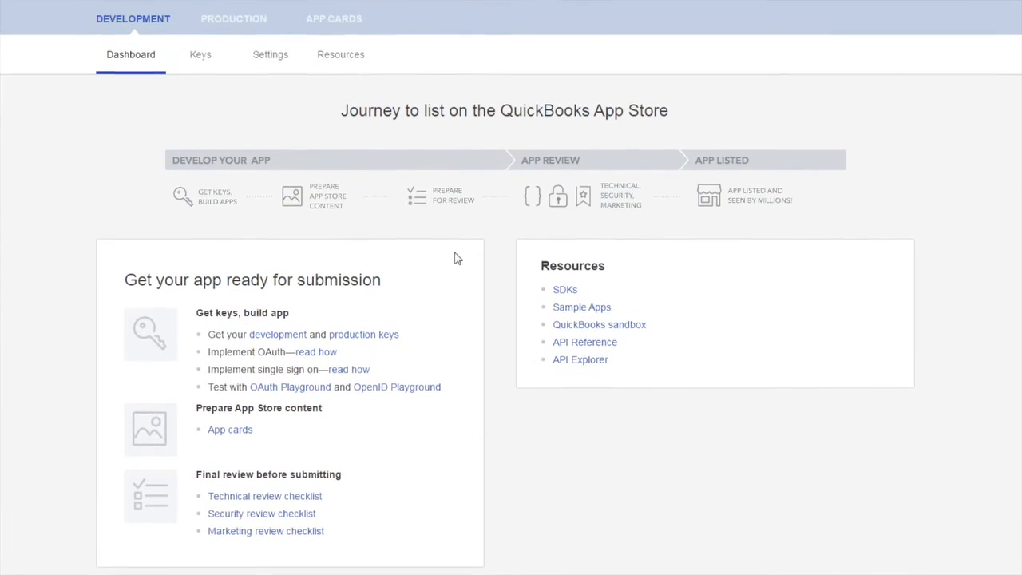
pyautogui.scroll(3)
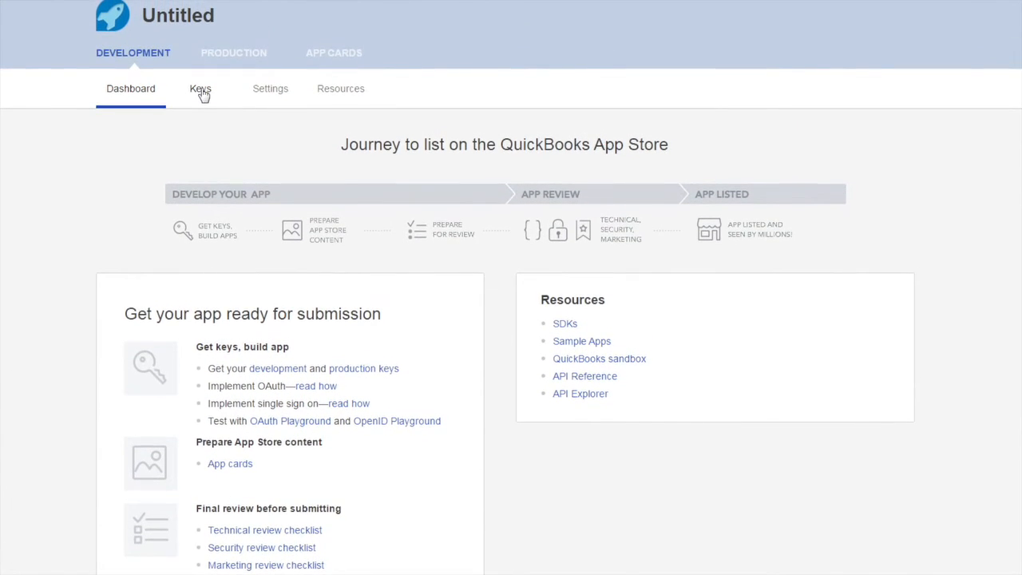
# - View the app's development keys: App Token, OAuth Consumer Key and Secret
pyautogui.click(200, 88)
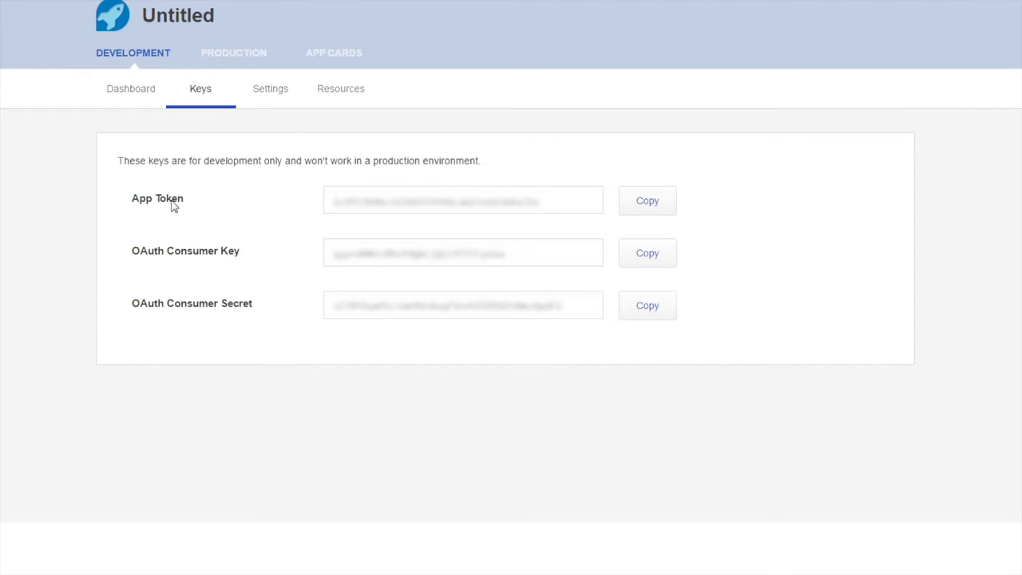
pyautogui.moveTo(183, 255)
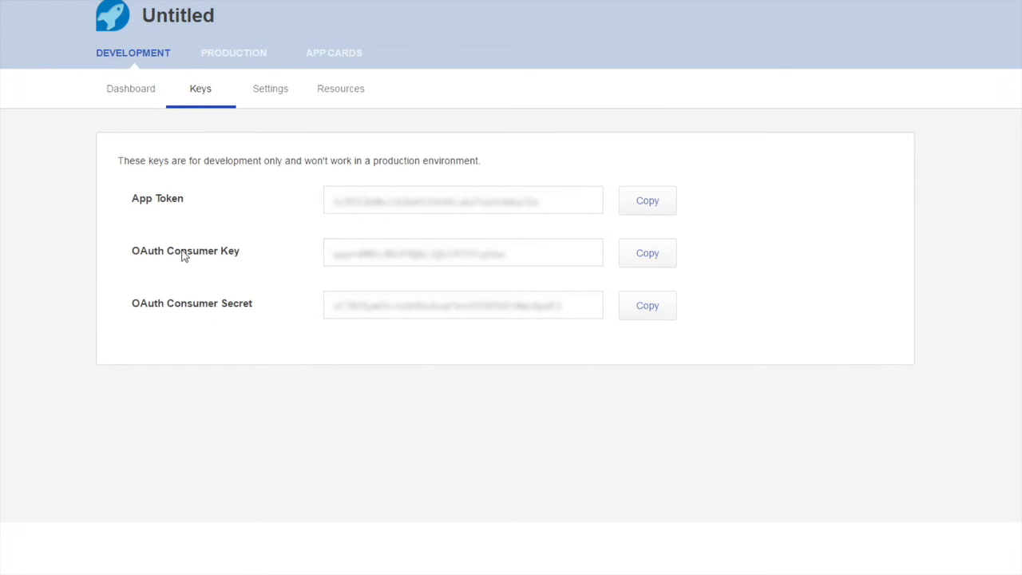
pyautogui.moveTo(184, 310)
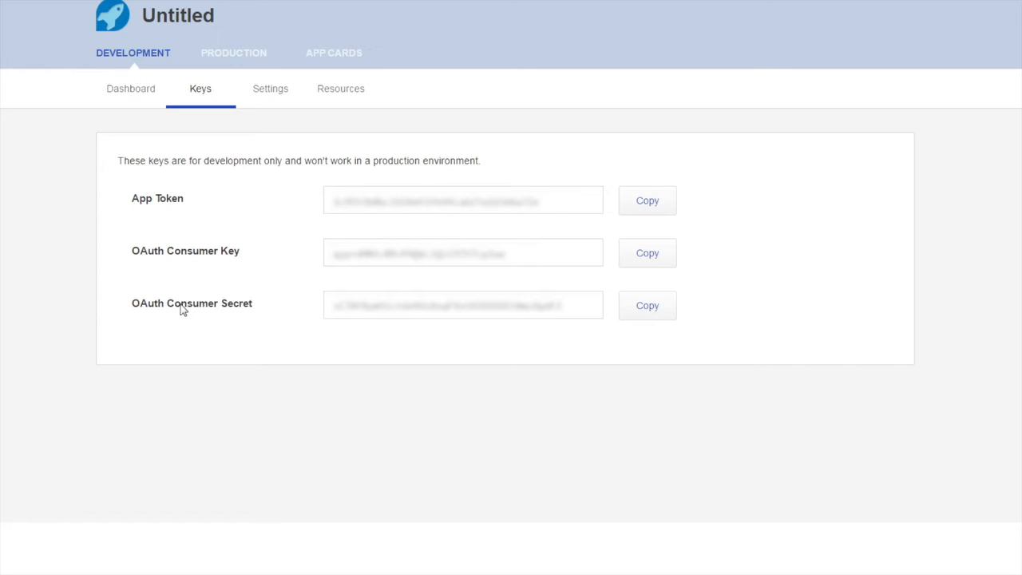
pyautogui.moveTo(256, 151)
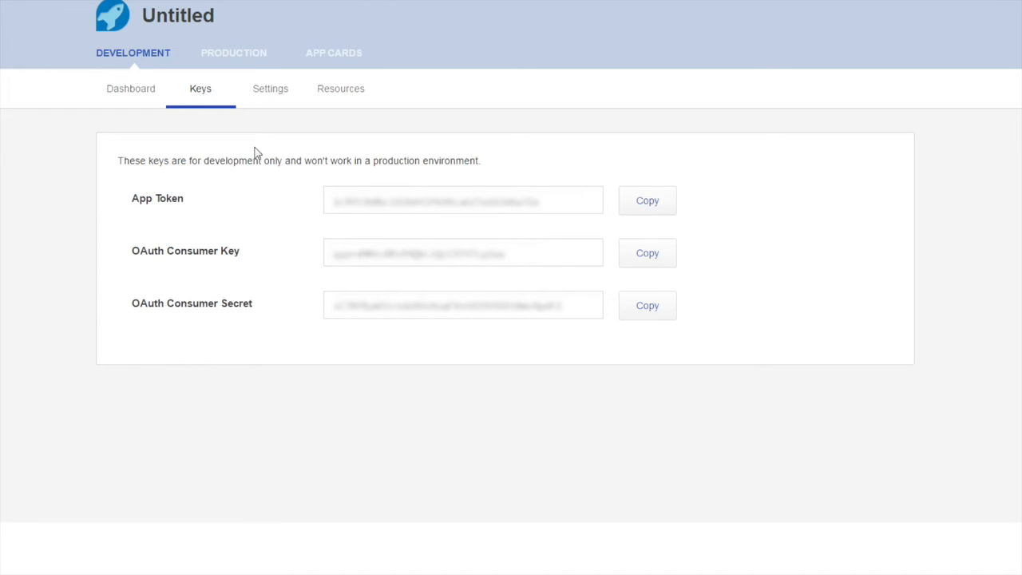
pyautogui.moveTo(270, 89)
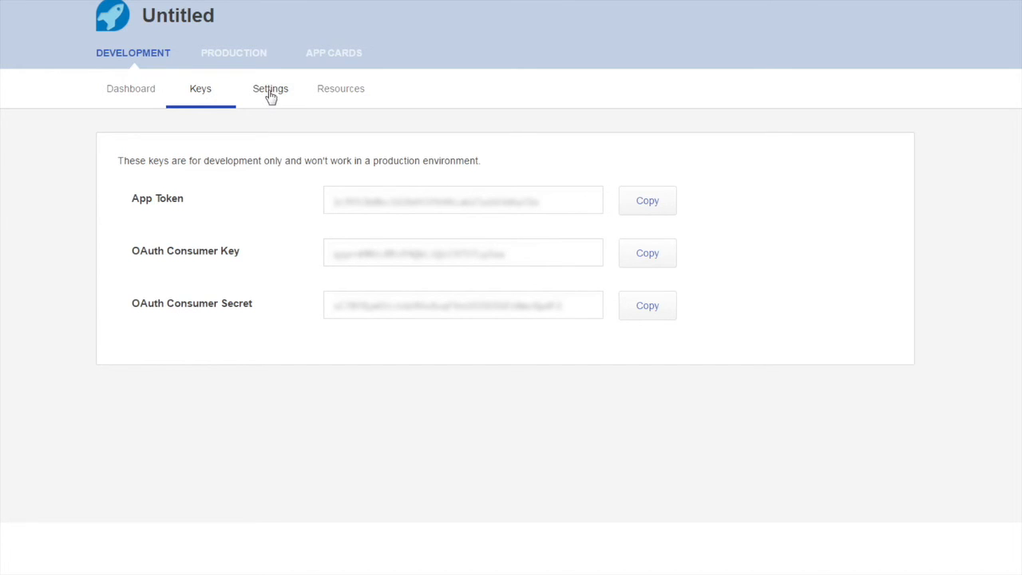
# - Rename the app to 'My First QBO Integration' in its App Info settings and save
pyautogui.click(270, 89)
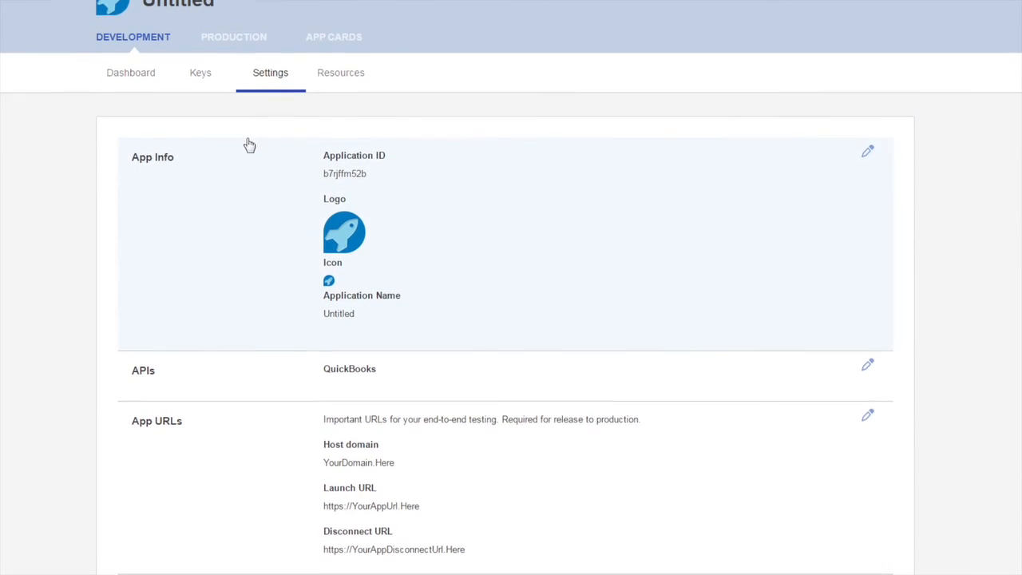
pyautogui.click(867, 150)
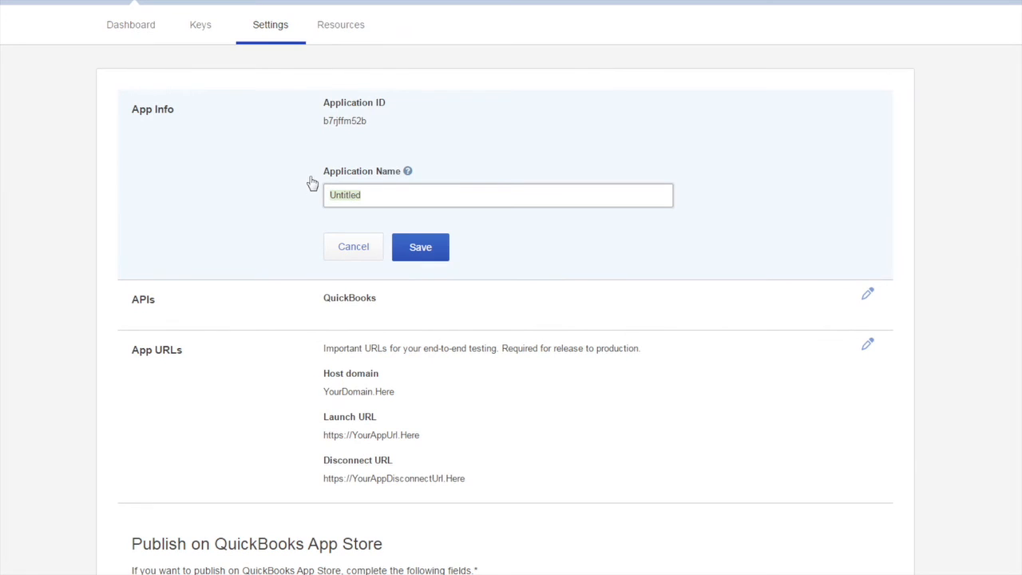
pyautogui.write('My First QBO')
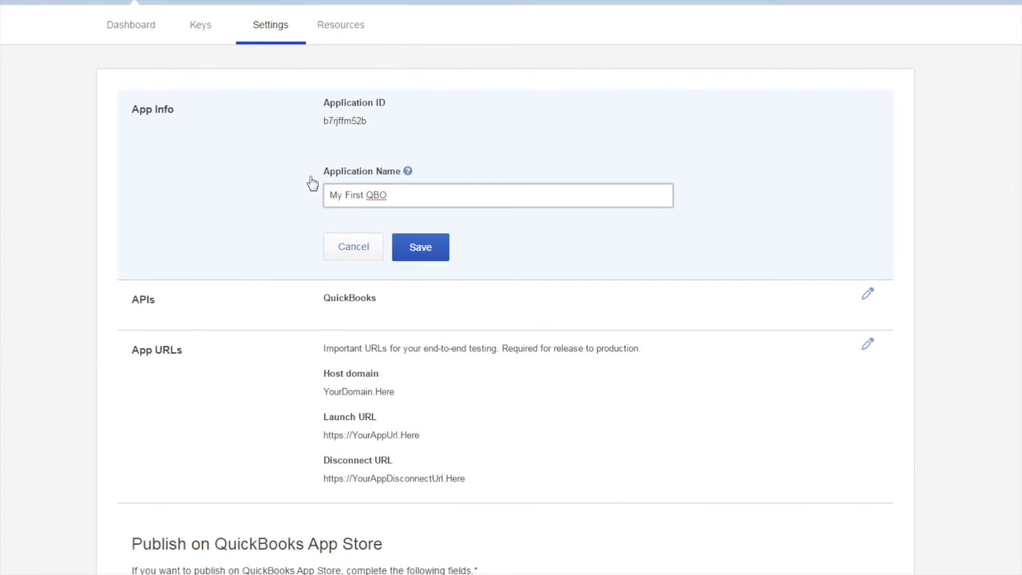
pyautogui.write('Integration')
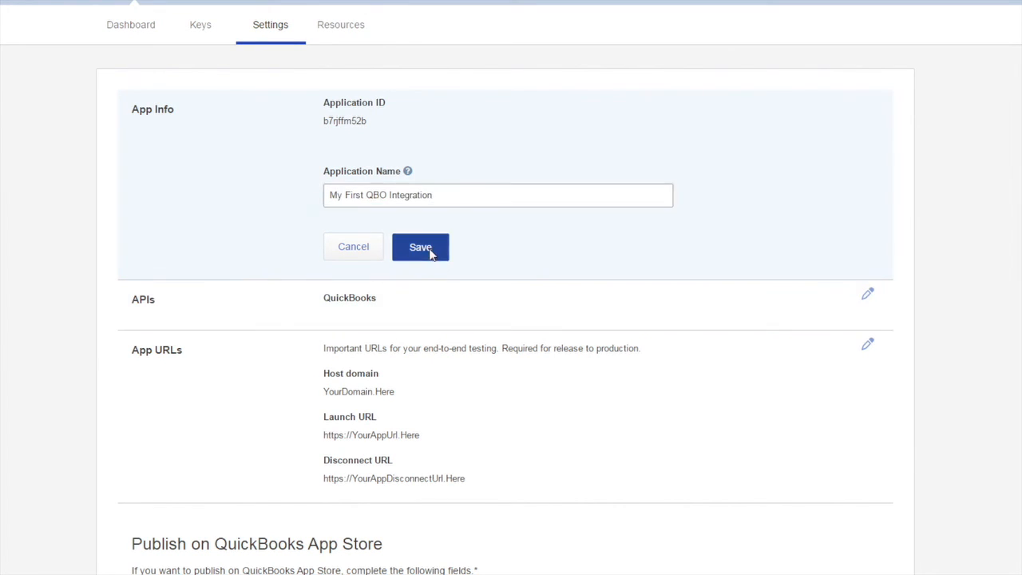
pyautogui.click(420, 247)
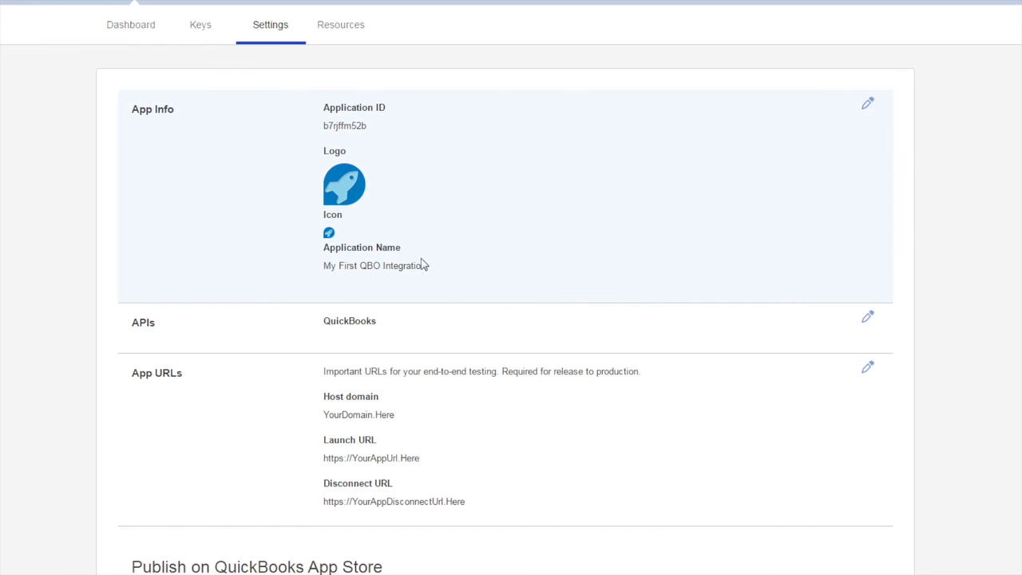
pyautogui.click(867, 317)
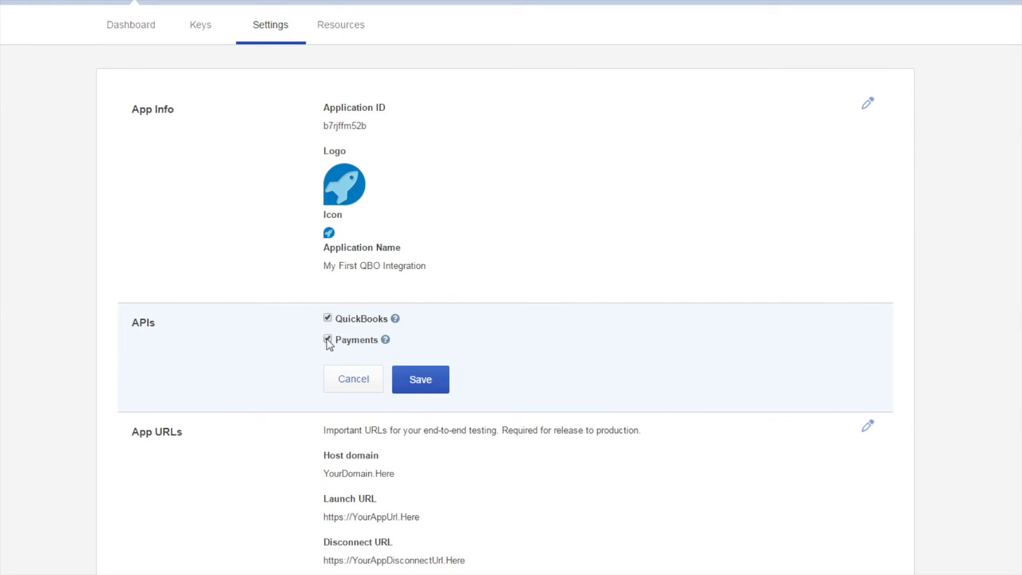
# - Add the Payments API alongside QuickBooks and save the selection
pyautogui.click(327, 339)
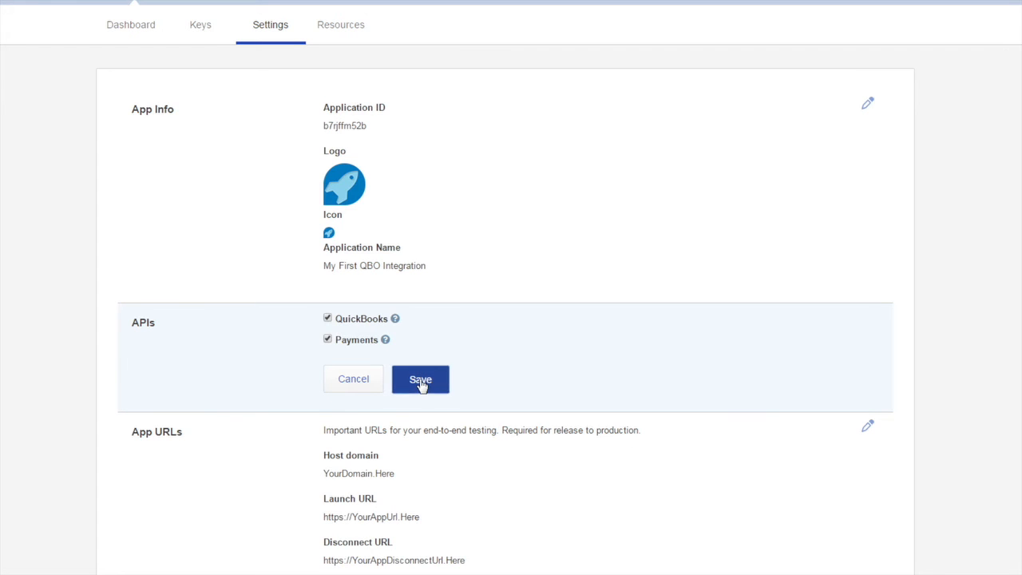
pyautogui.click(420, 378)
pyautogui.write('h')
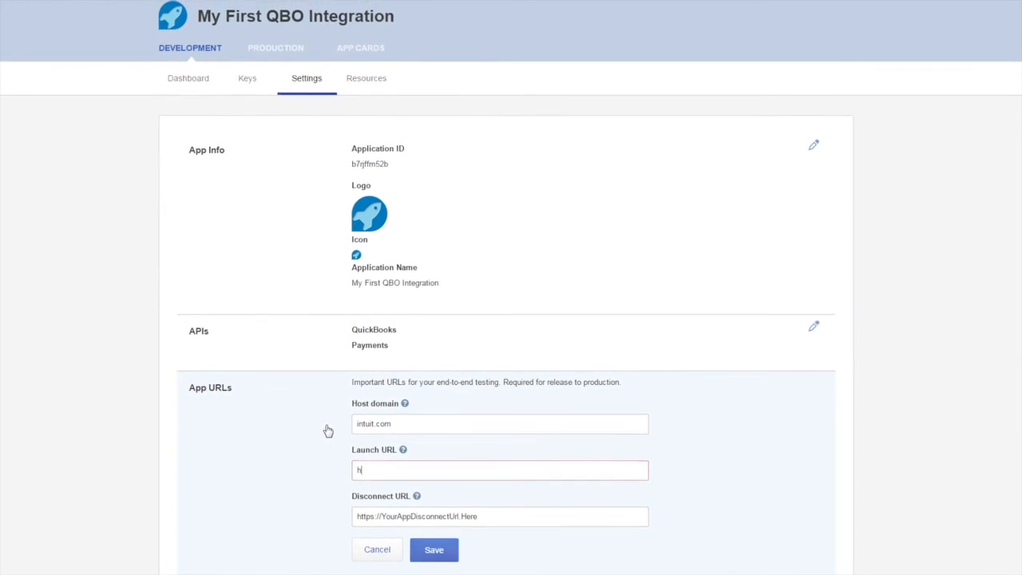
pyautogui.write('ttps://www.intuit.com')
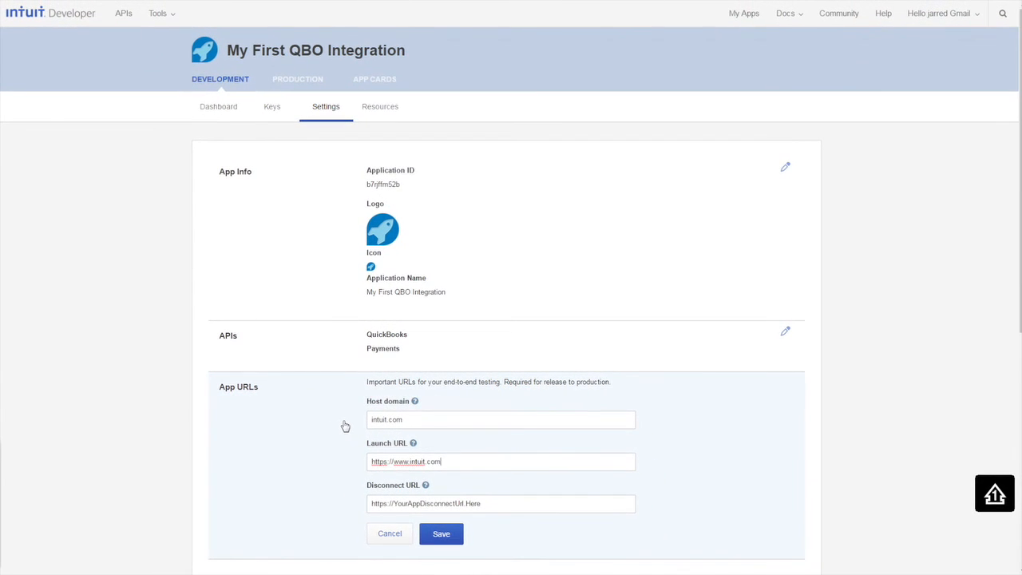
pyautogui.write('/launch')
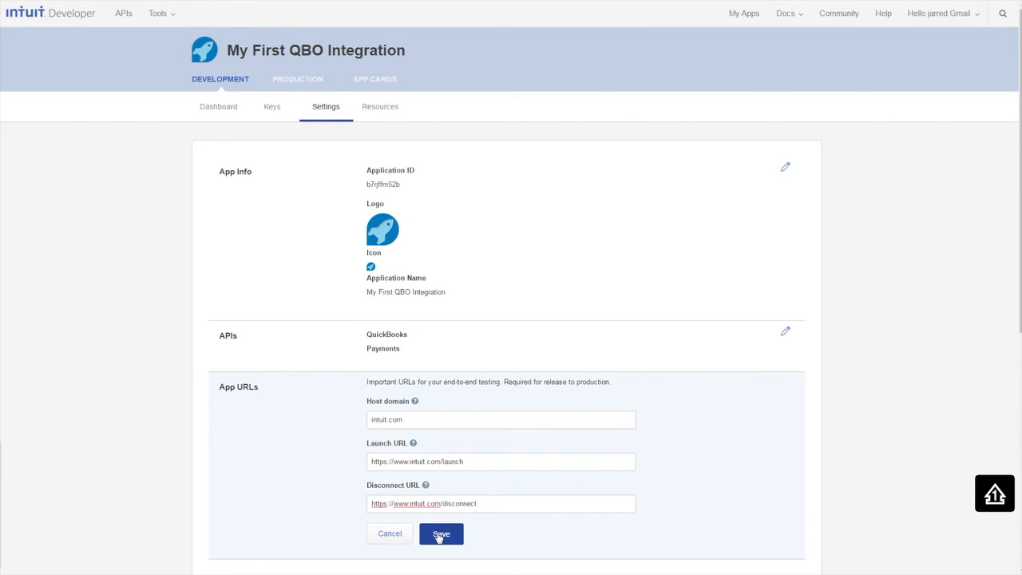
pyautogui.click(441, 533)
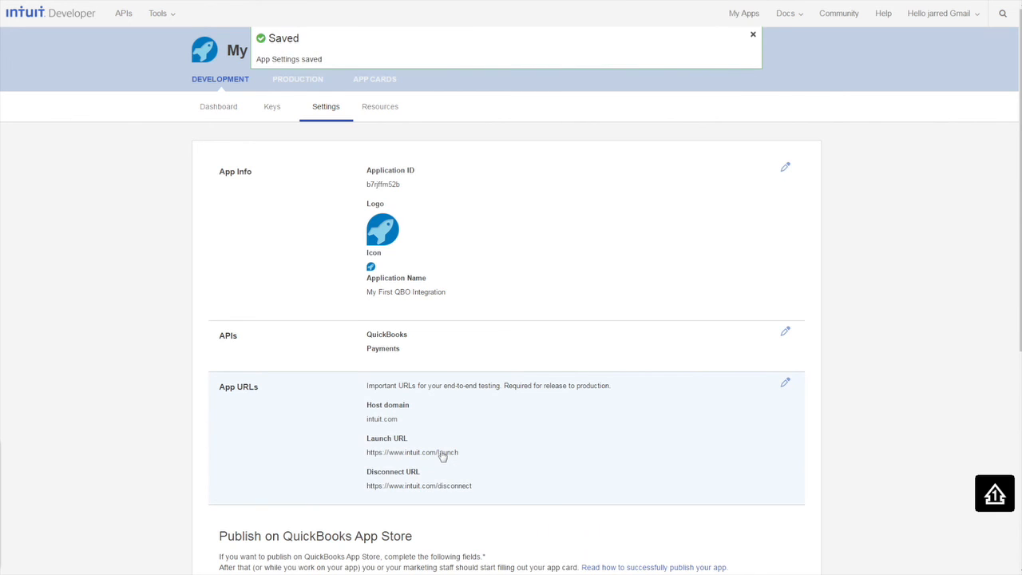
pyautogui.scroll(-3)
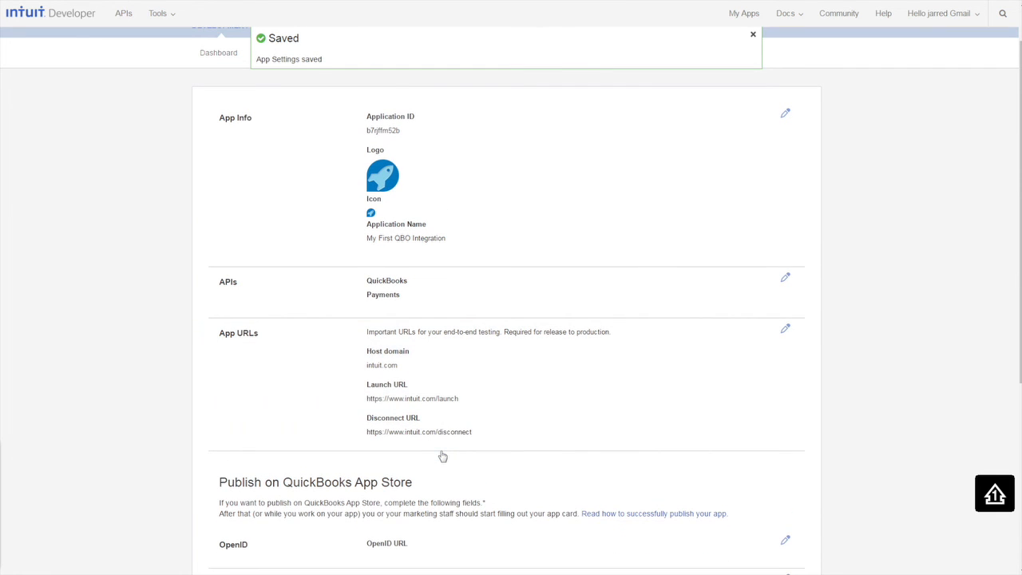